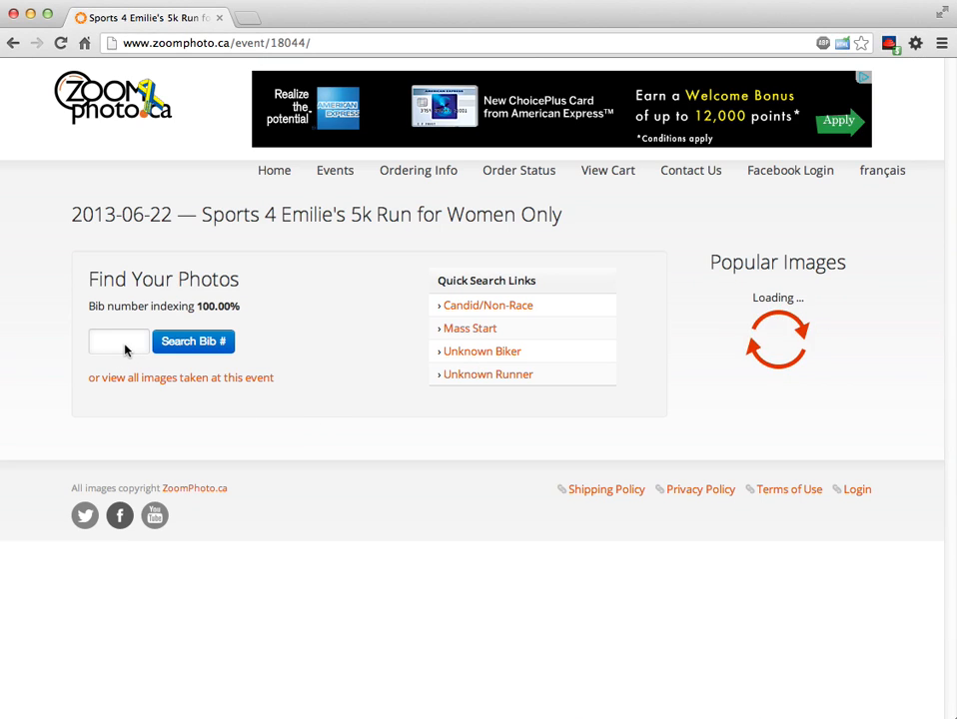
Enter bib number 126 in the Find Your Photos search field for the 5k event.
text(12)
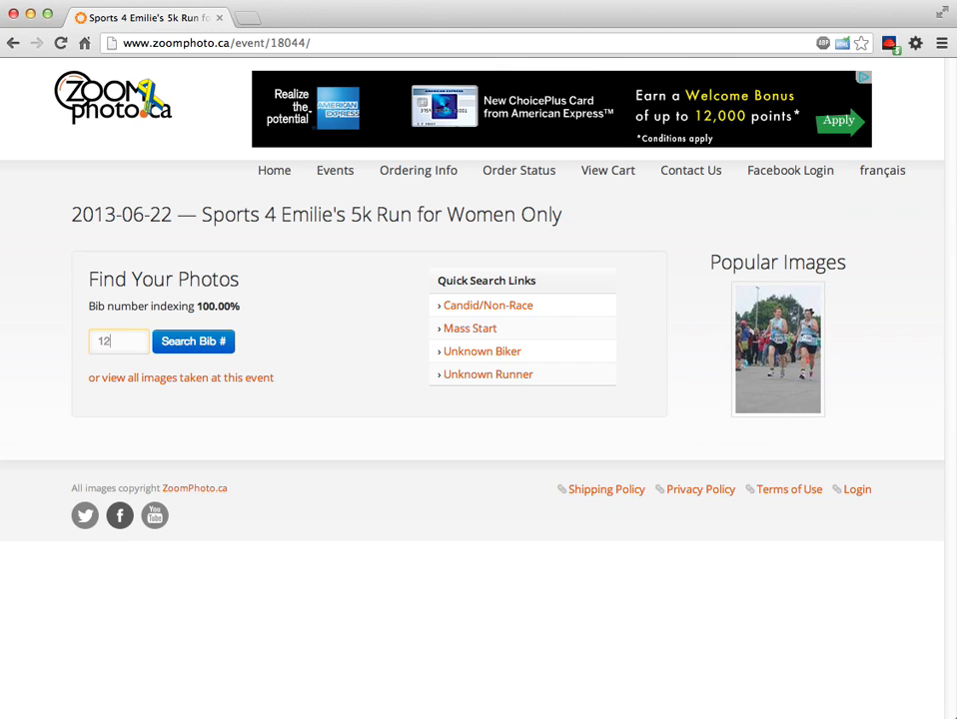
text(6)
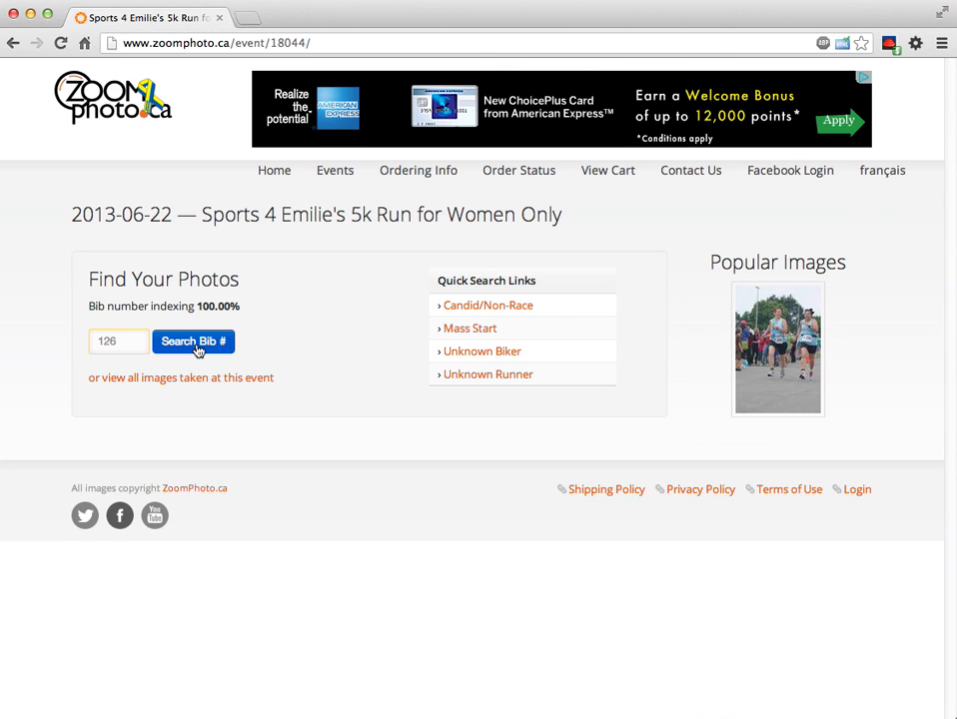
Search the event photos for bib 126 and scroll through the whole thumbnail gallery.
click(192, 341)
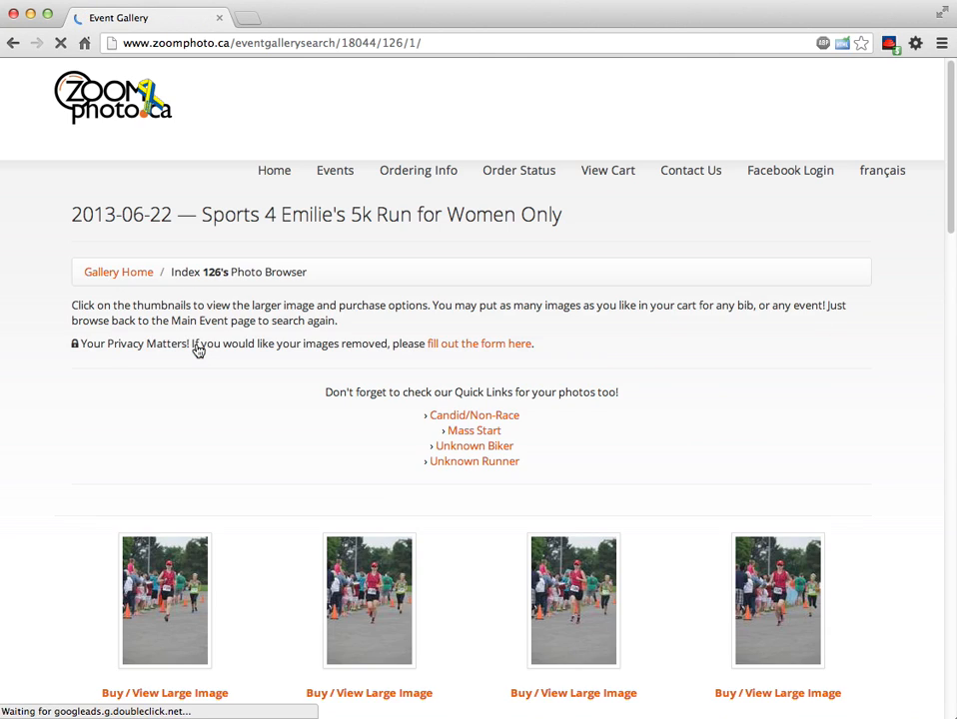
scroll(down, 3)
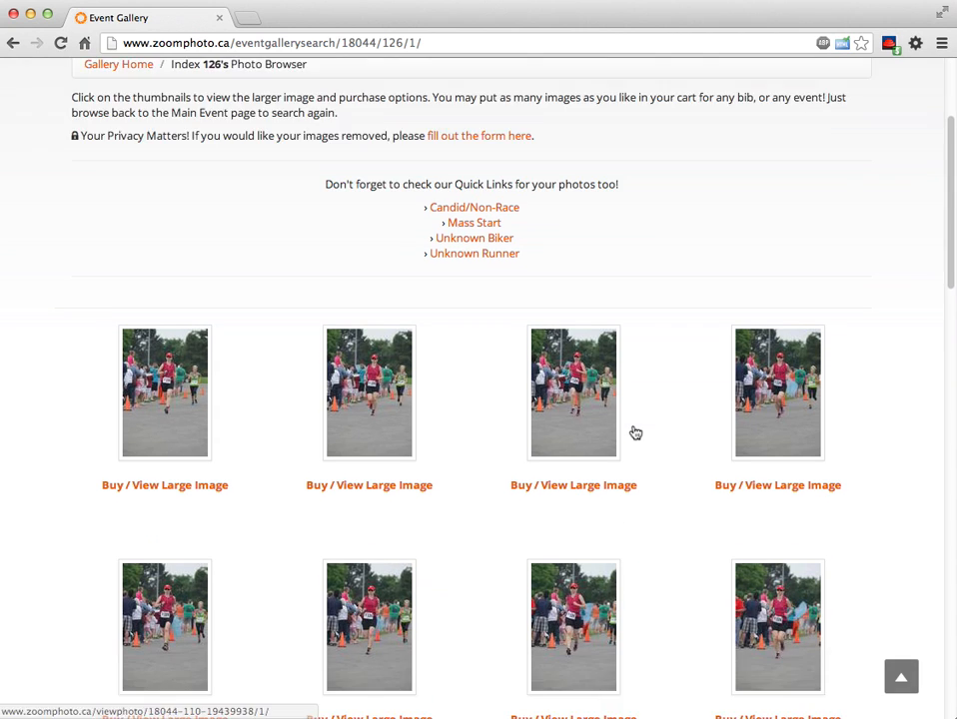
scroll(down, 3)
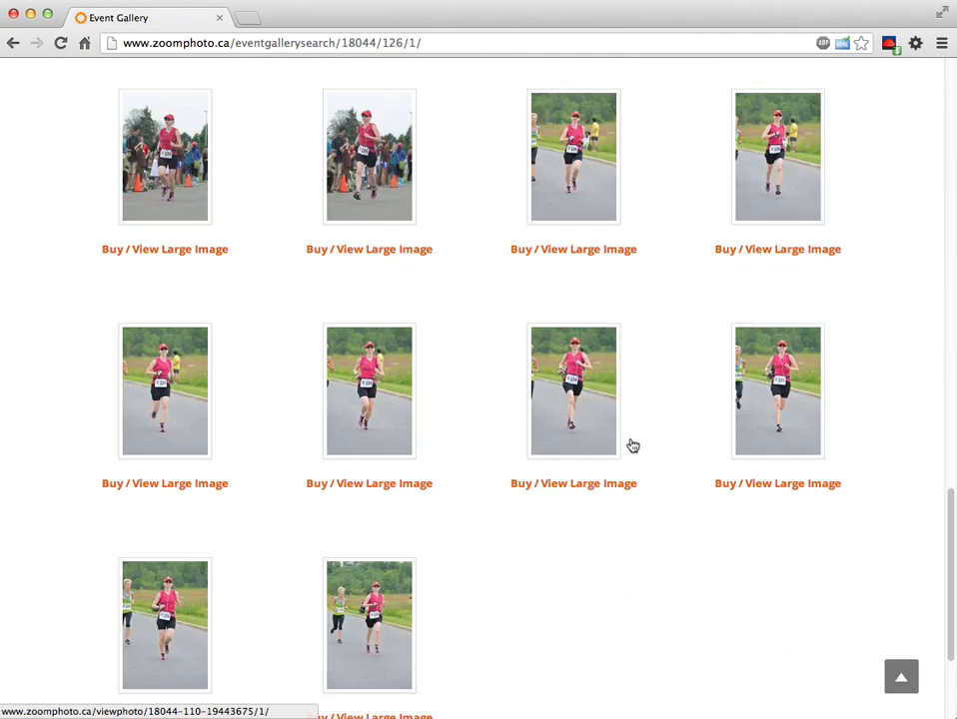
scroll(down, 3)
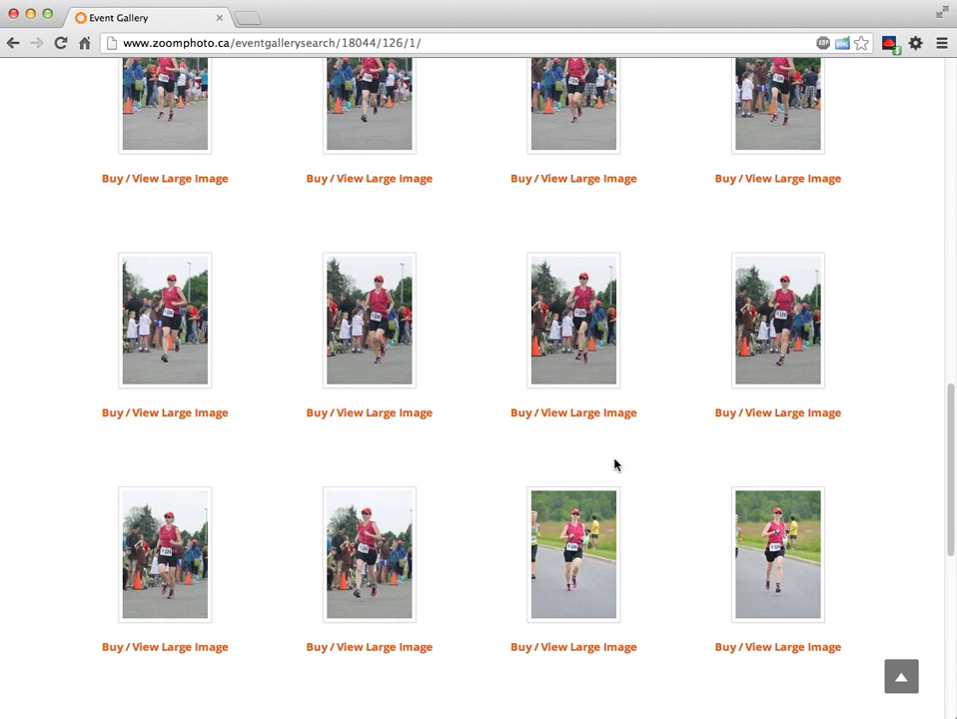
scroll(up, 3)
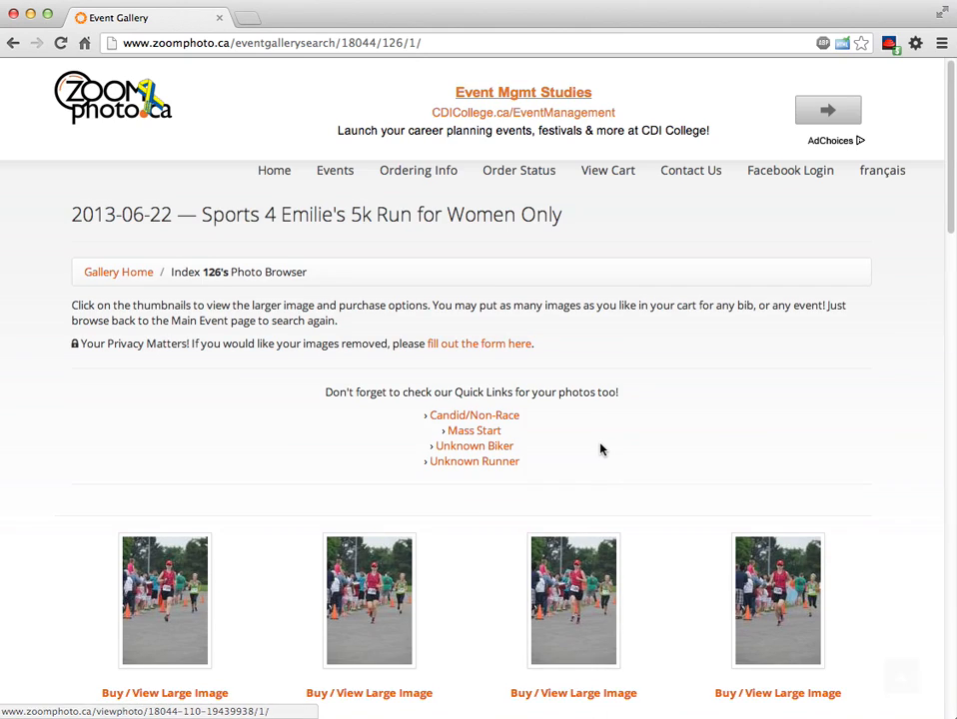
scroll(down, 3)
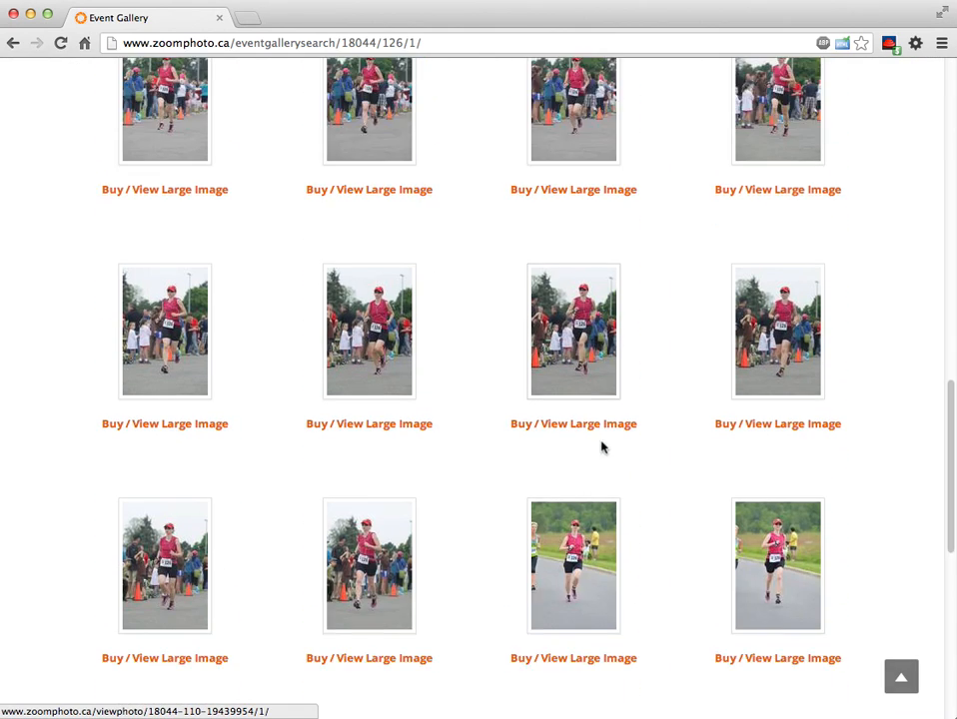
scroll(down, 3)
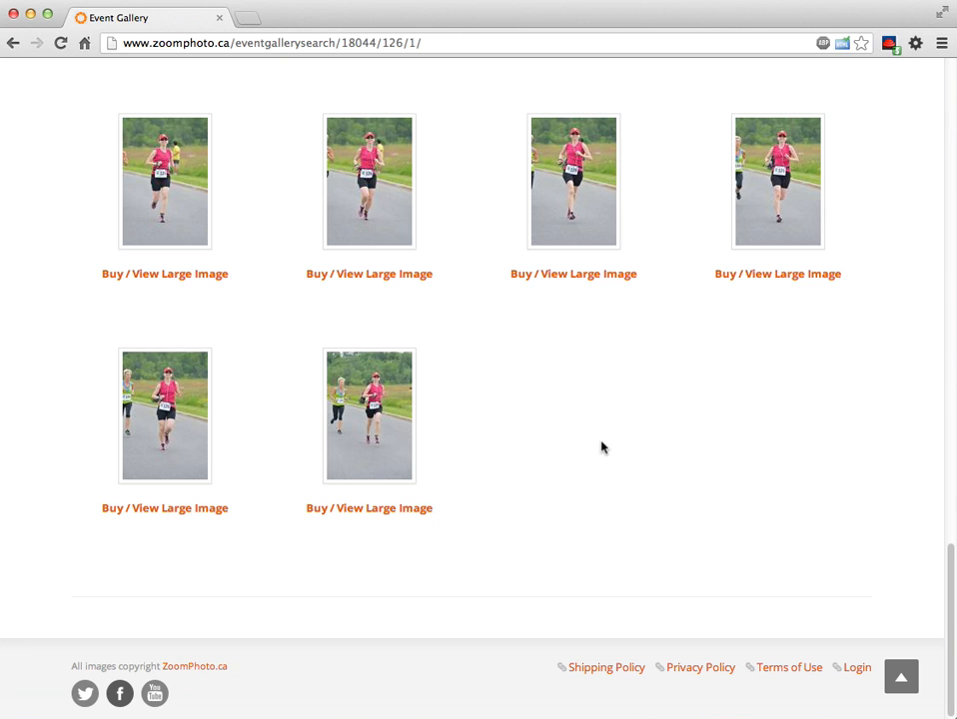
mouse_move(520, 408)
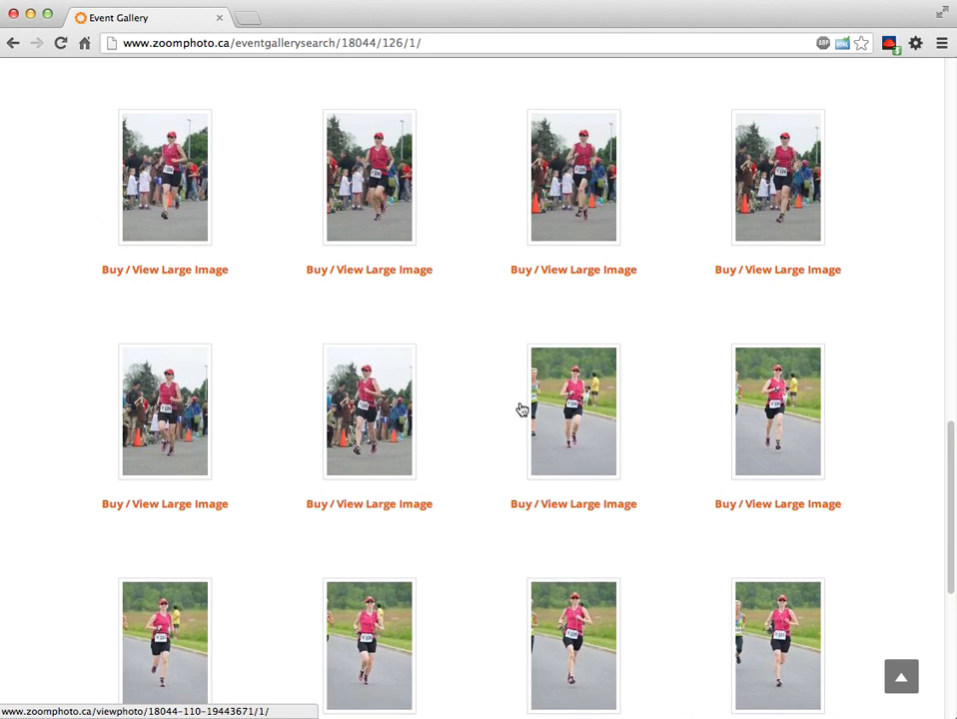
Open a bib-126 race photo in large view and reveal its Photo Packages price list.
click(574, 411)
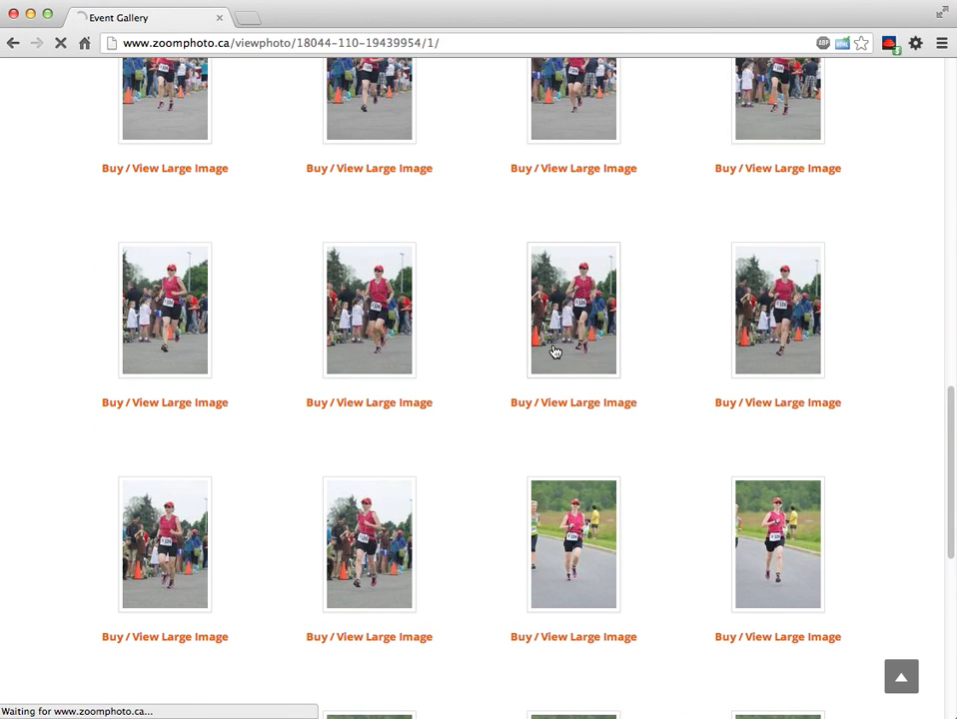
click(573, 309)
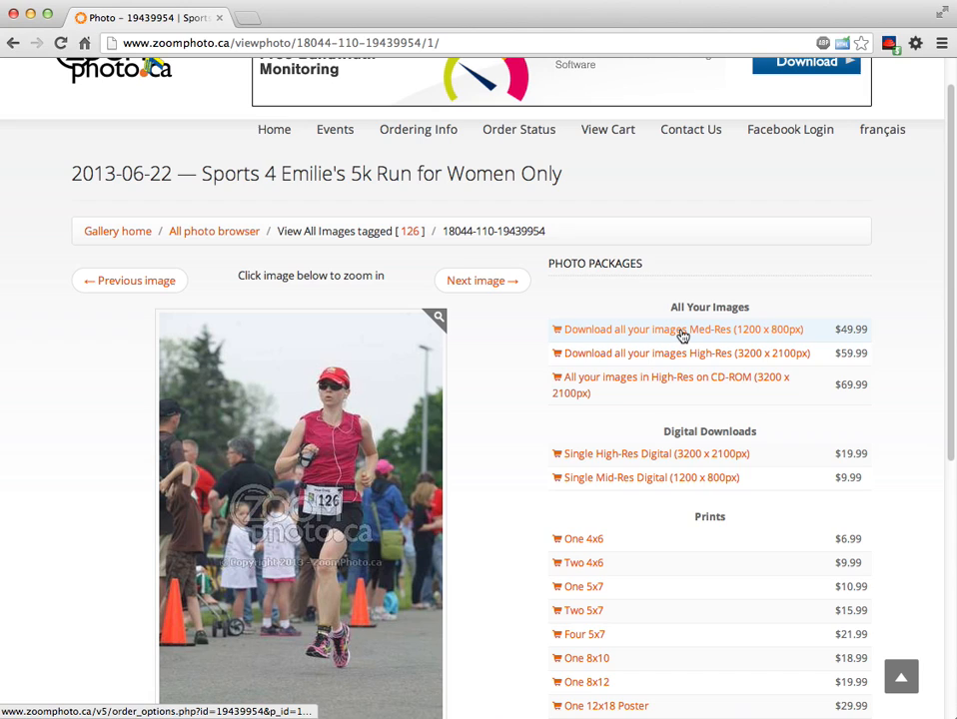
mouse_move(640, 351)
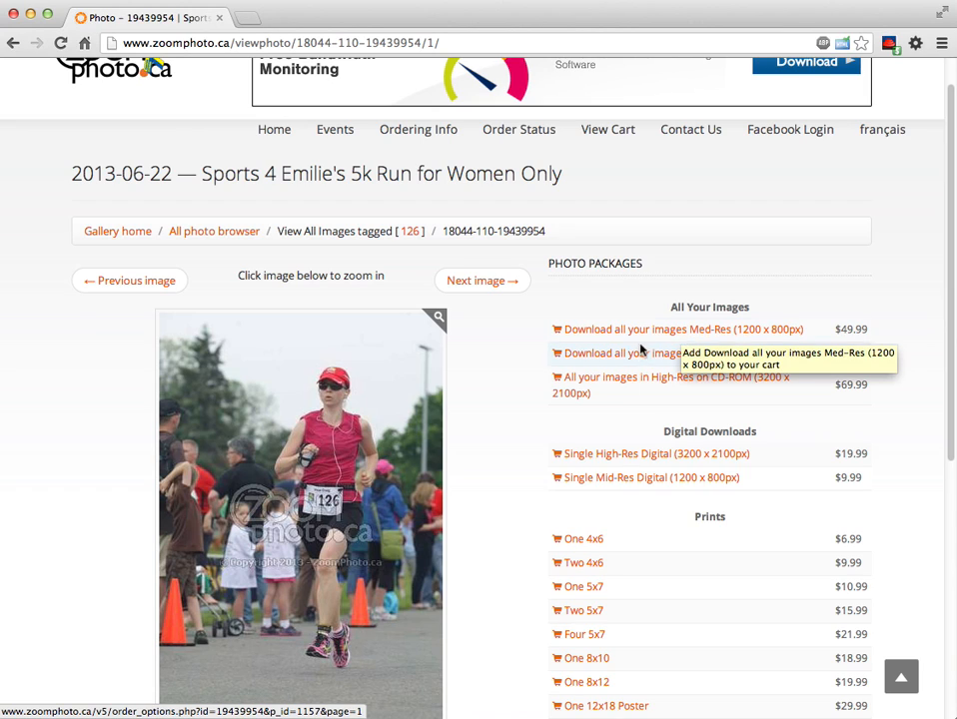
mouse_move(635, 352)
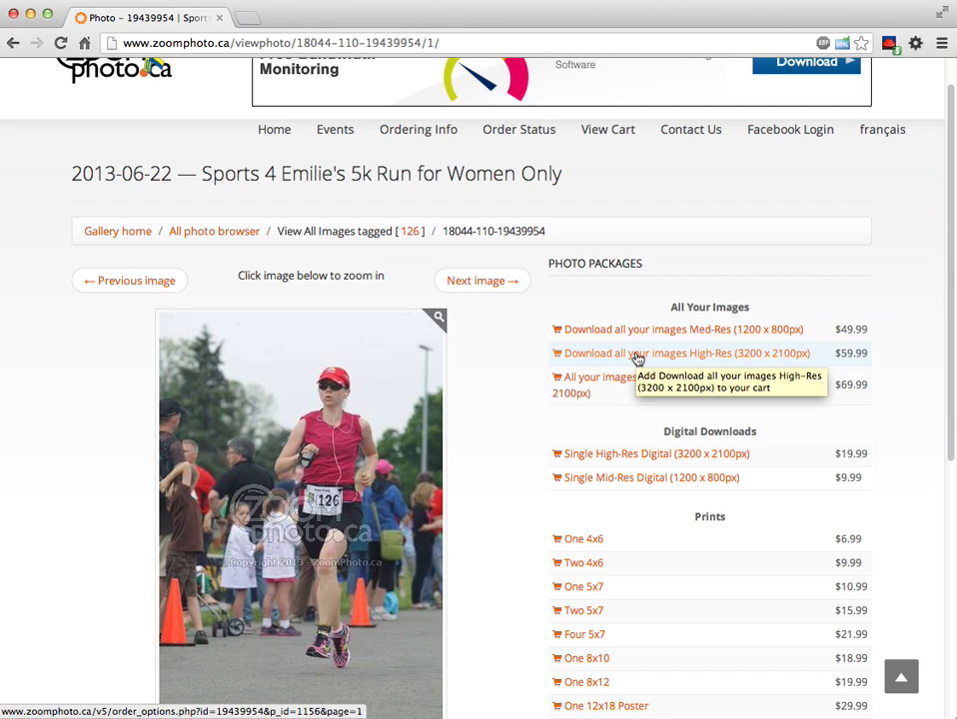
mouse_move(809, 358)
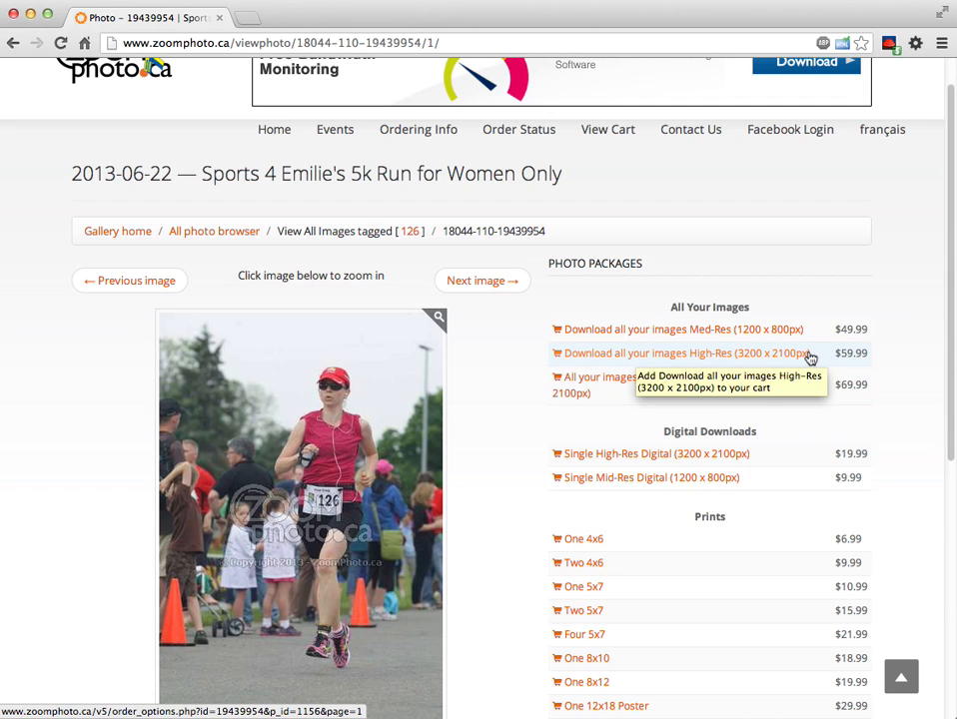
mouse_move(643, 383)
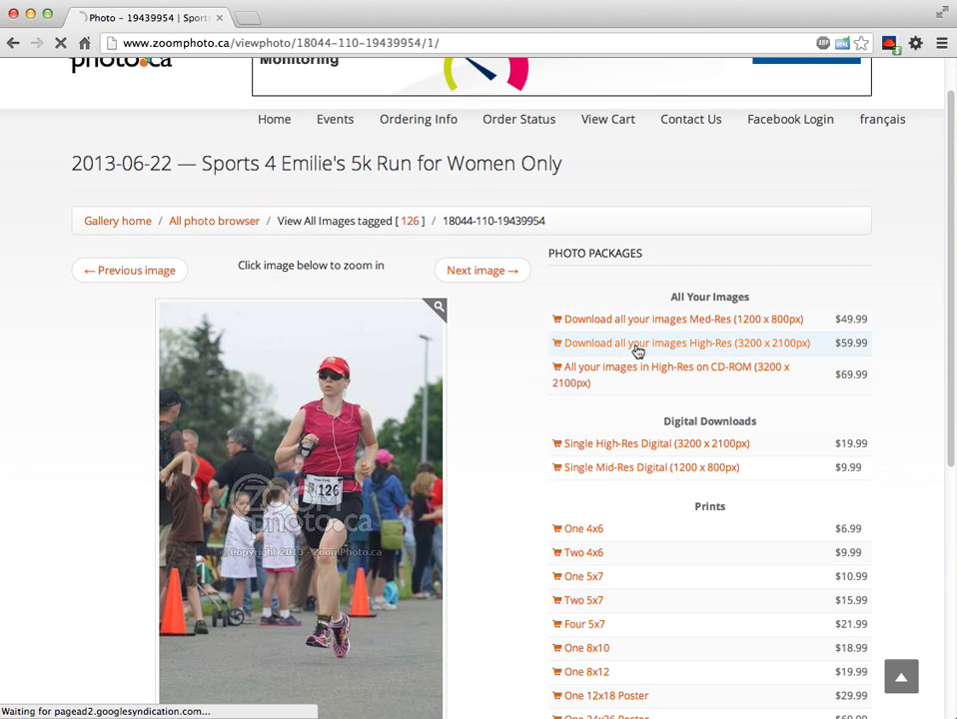
click(683, 343)
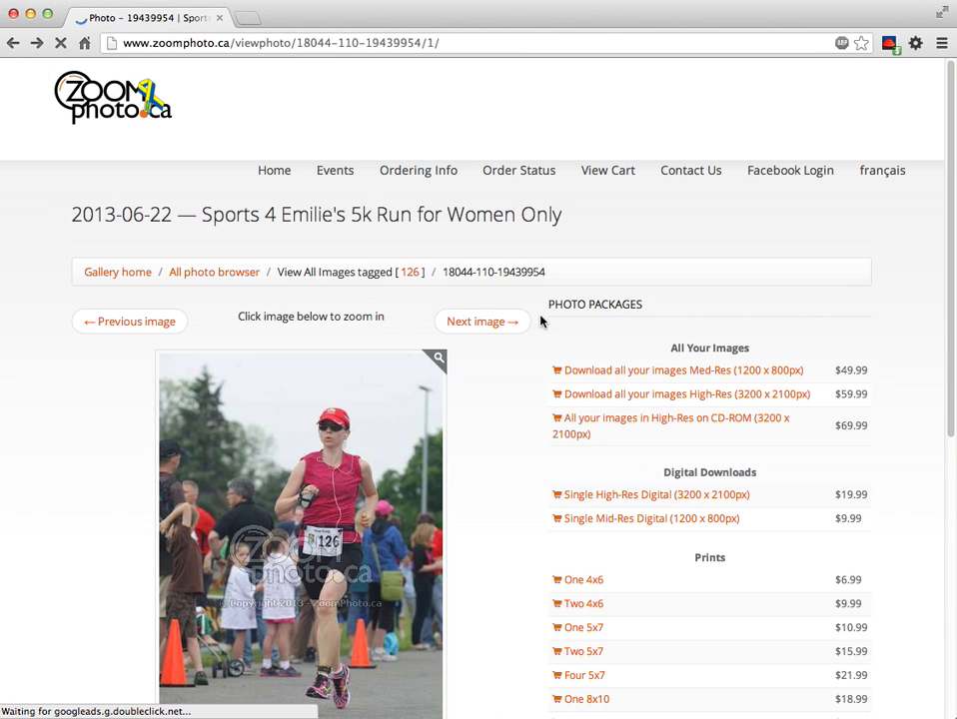
scroll(down, 3)
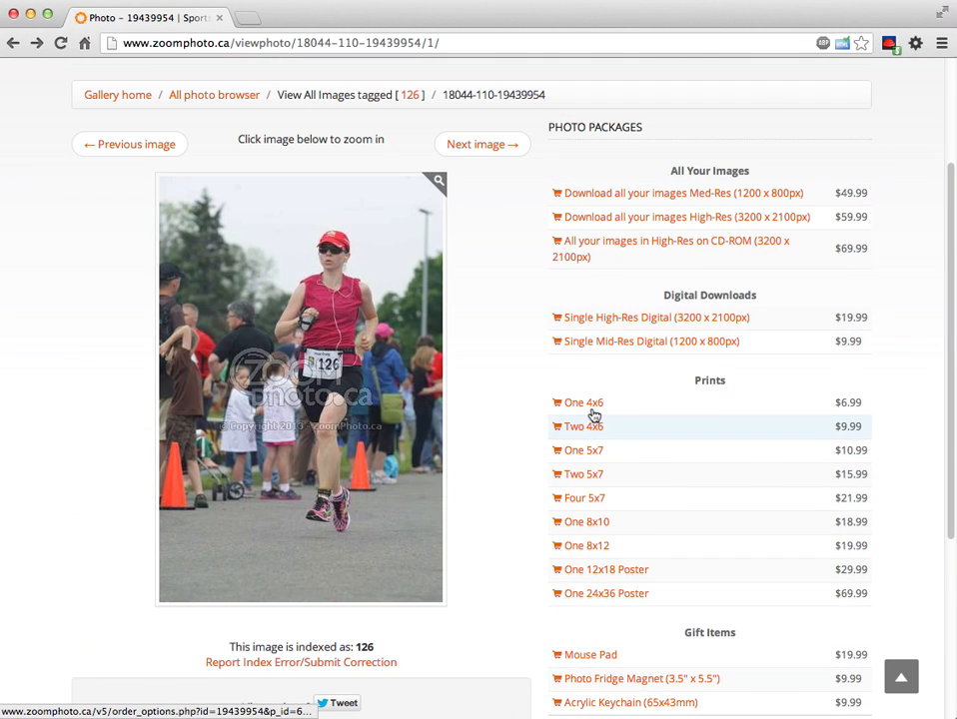
mouse_move(359, 224)
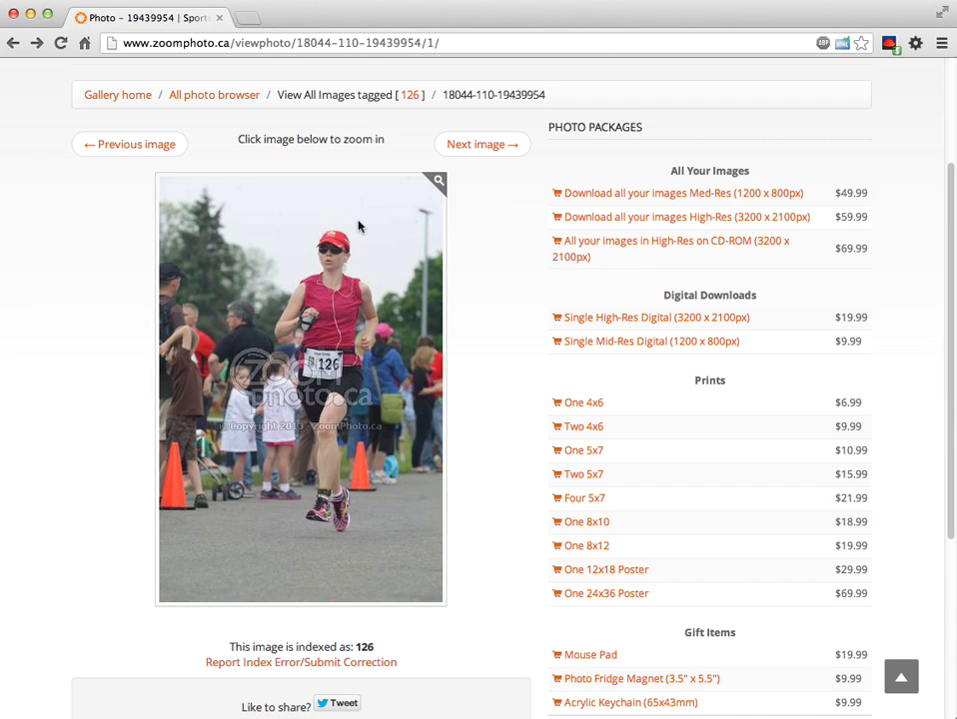
mouse_move(658, 215)
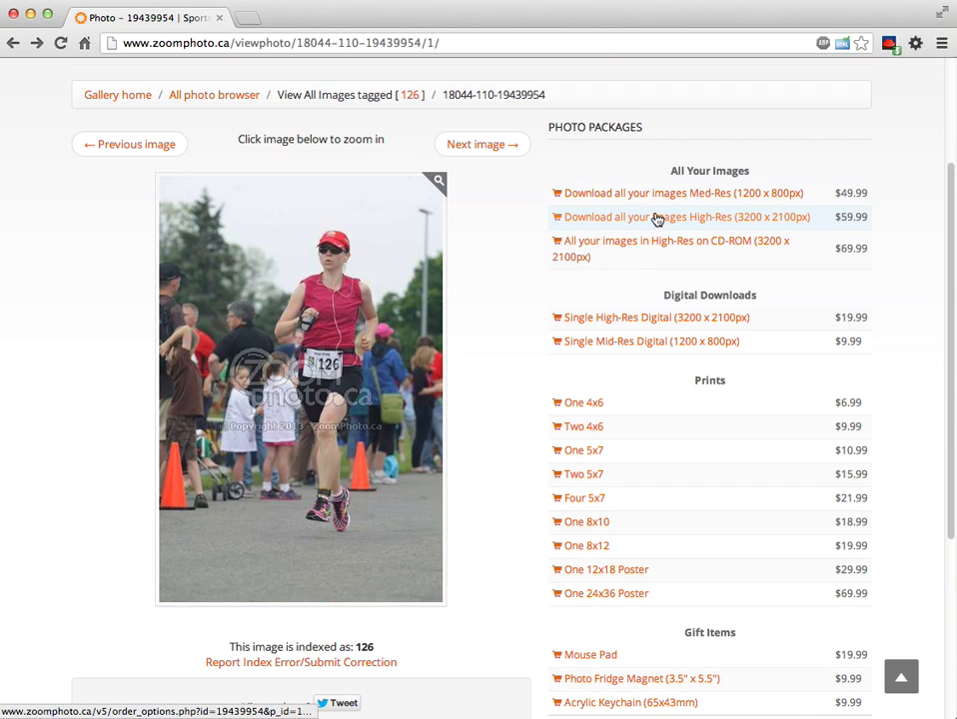
Add the $59.99 high-res download-all-images package for bib 126 to the cart.
click(683, 216)
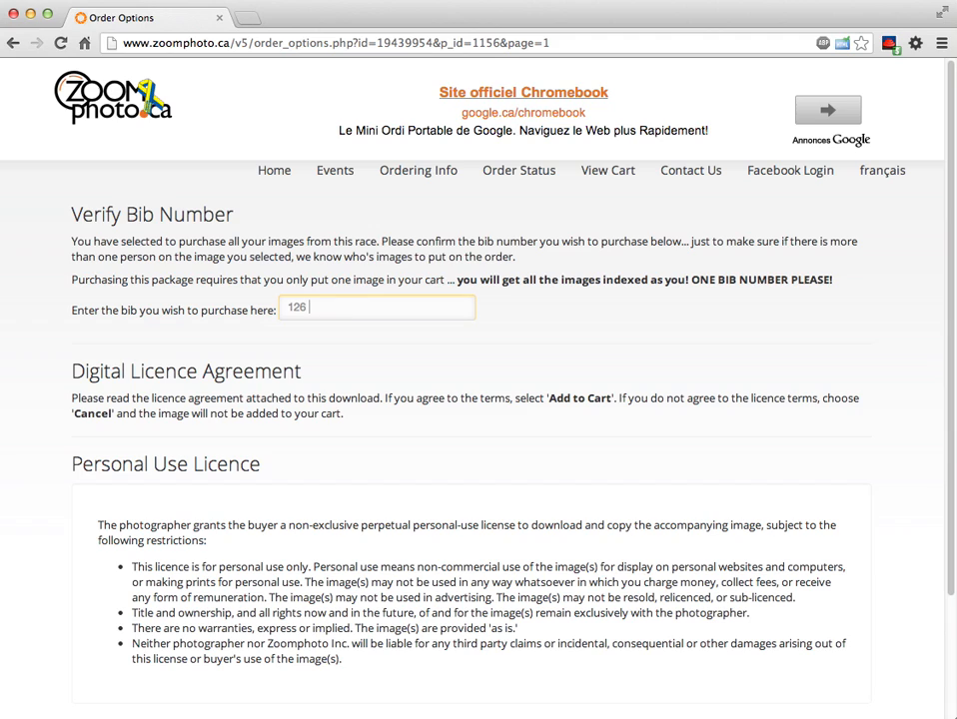
text(125 16)
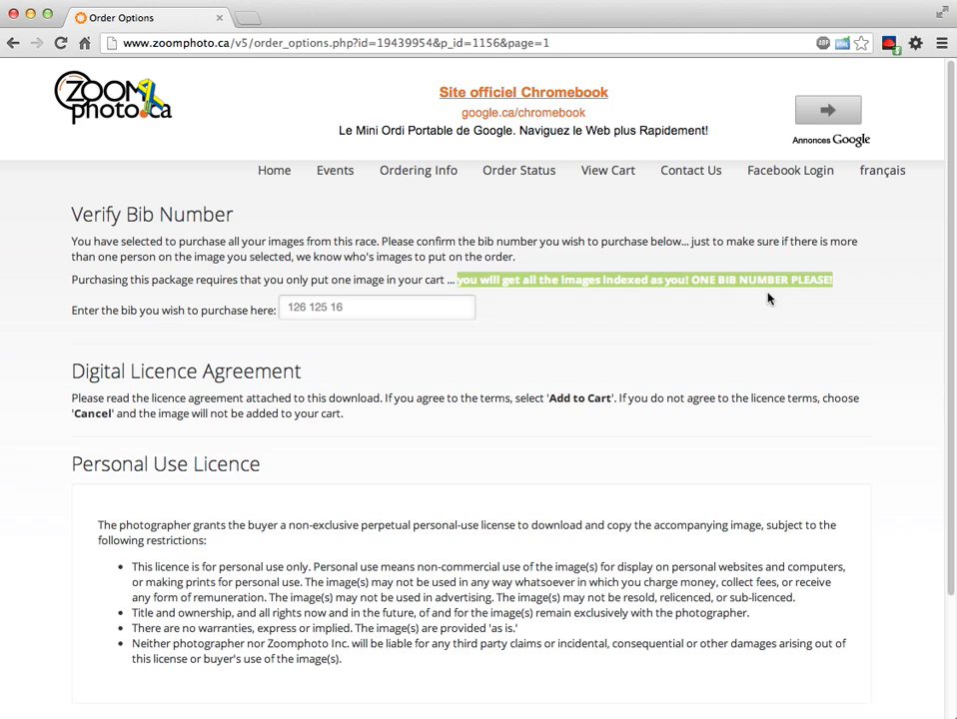
click(377, 308)
text(126)
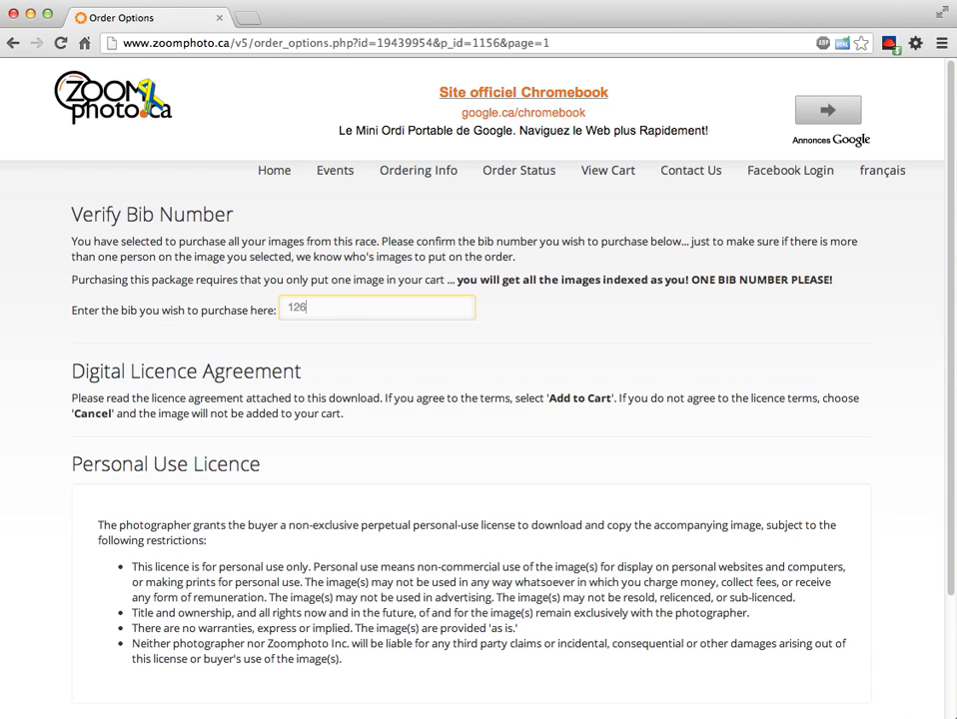
scroll(down, 3)
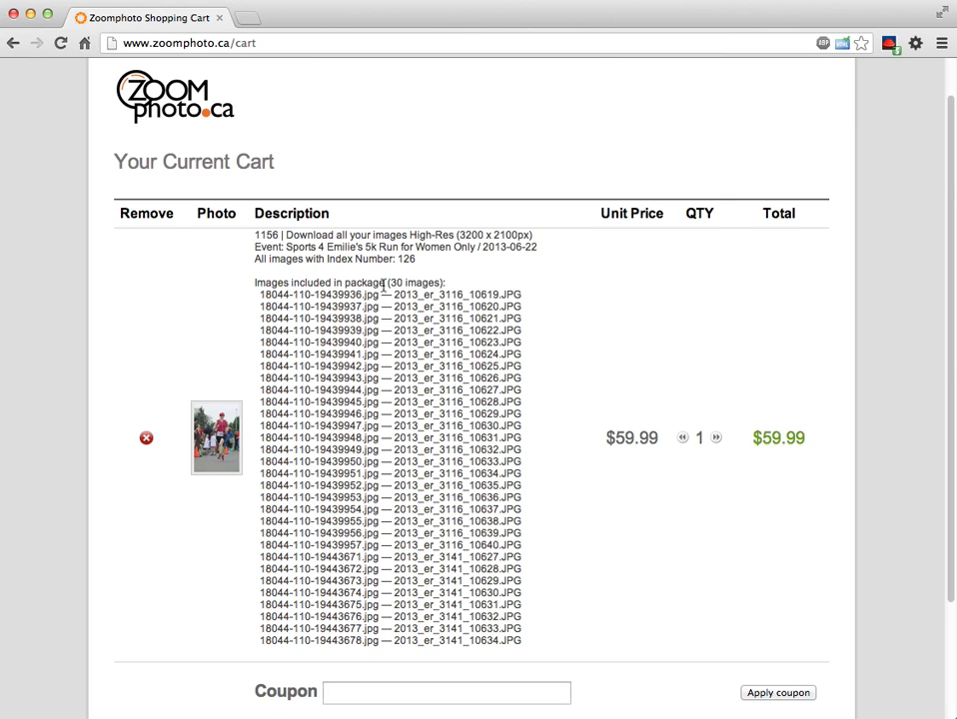
Review the images listed in the cart package and return to the bib-126 photo page.
double_click(412, 284)
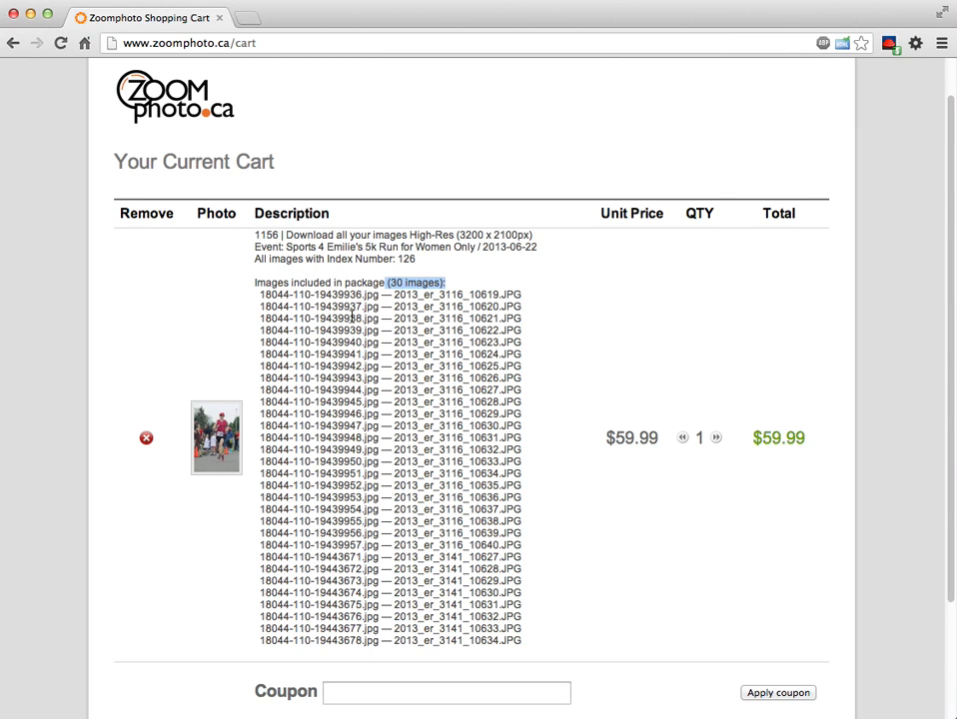
mouse_move(300, 336)
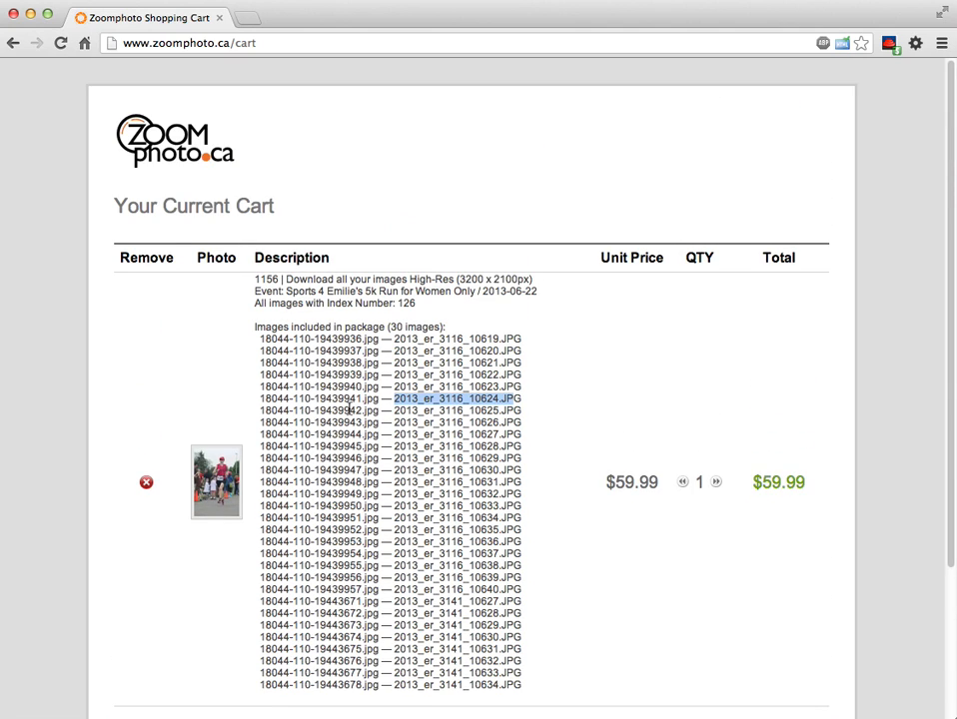
scroll(down, 3)
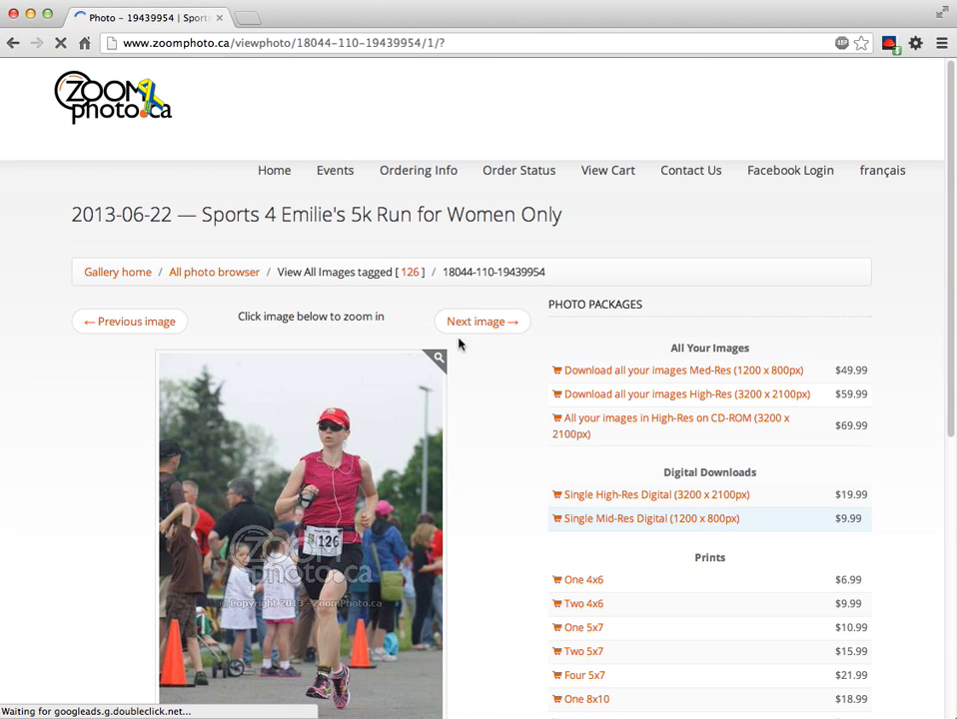
Return to the event's photo browser and open the start-line race photo.
click(213, 272)
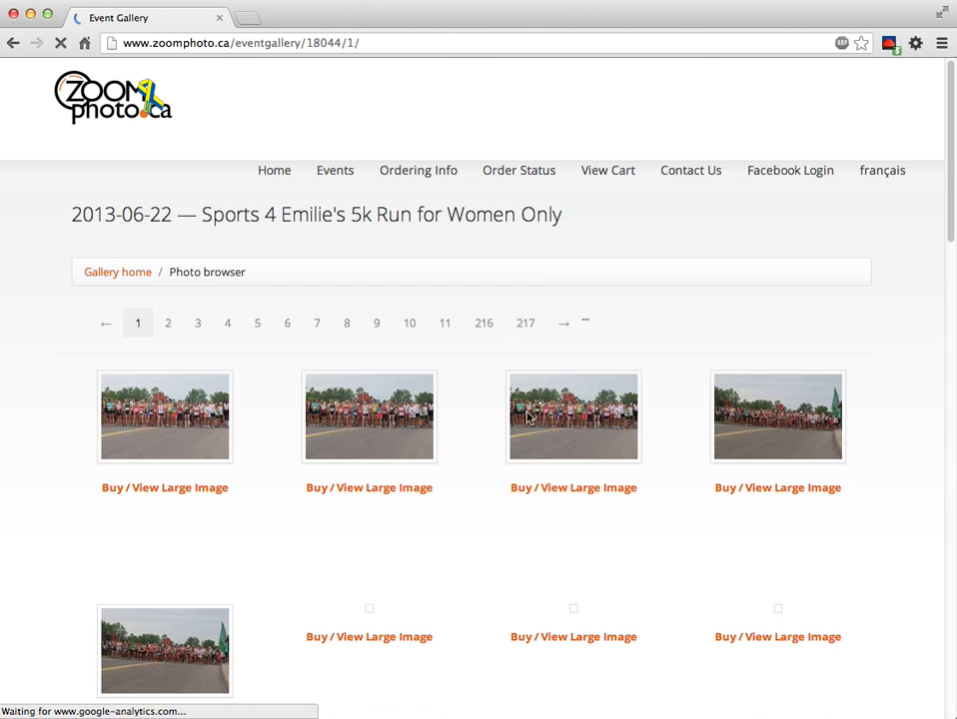
click(367, 417)
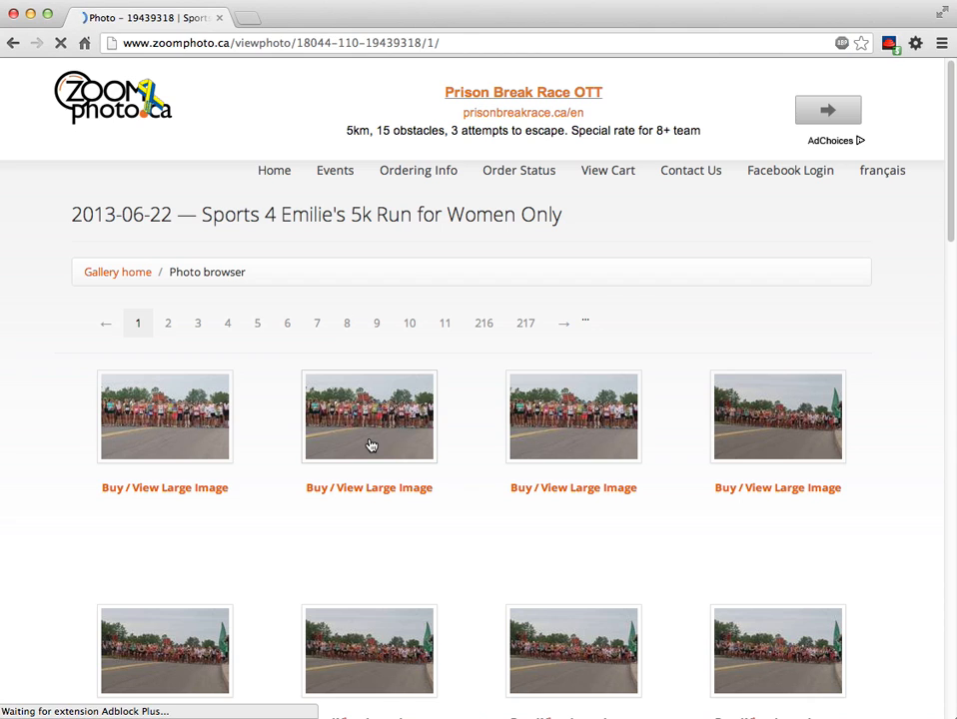
click(368, 417)
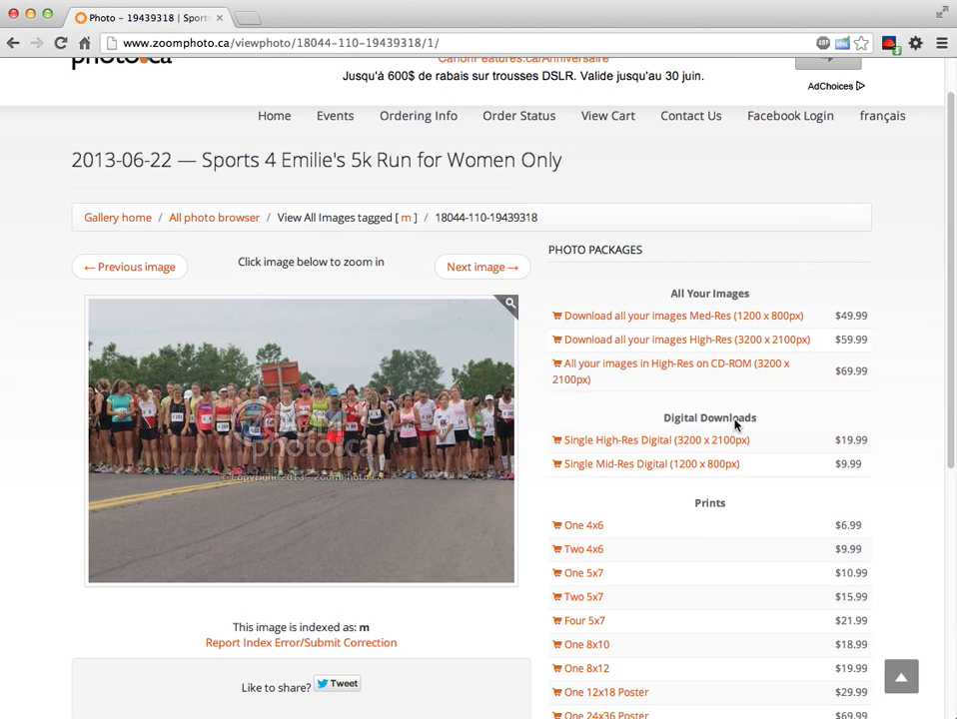
mouse_move(647, 370)
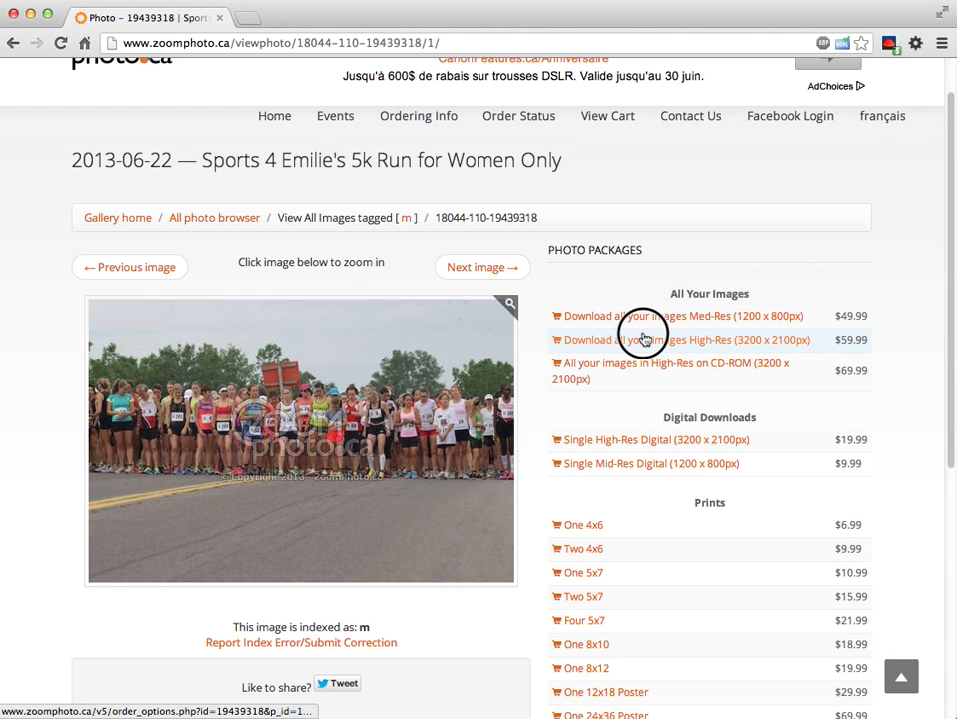
Add the high-res download-all-images package for bib m to the cart and review it.
click(678, 339)
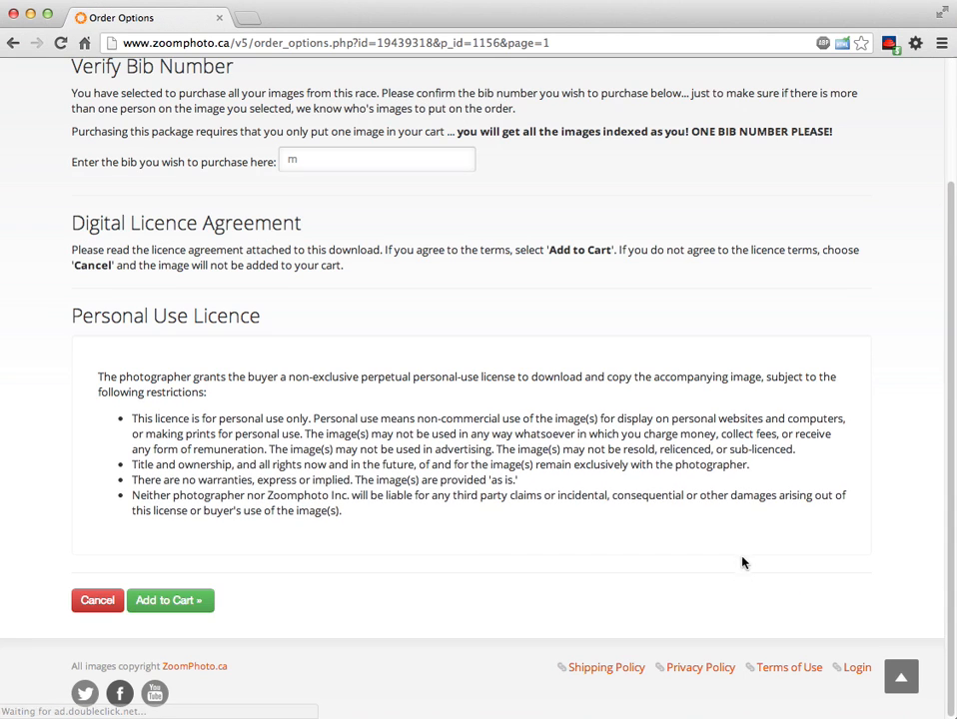
click(168, 600)
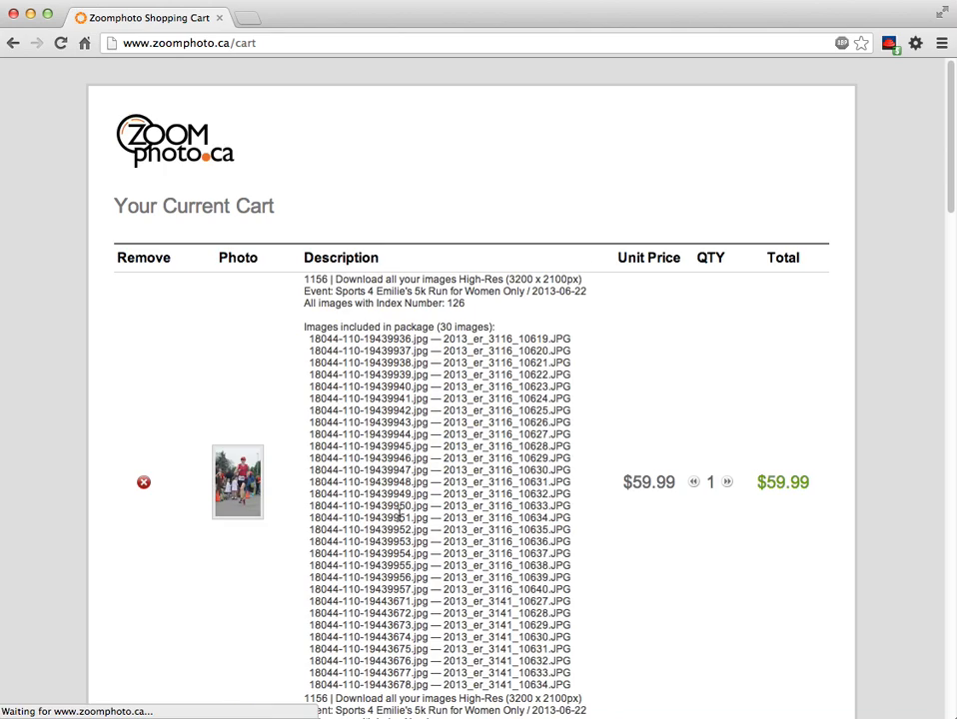
scroll(down, 3)
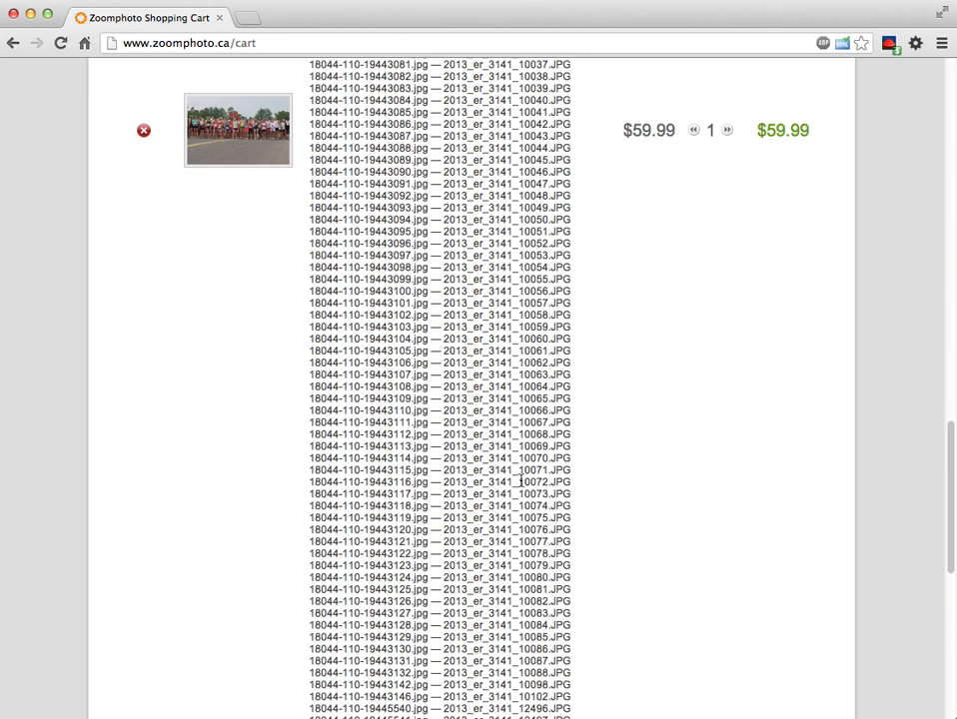
scroll(up, 3)
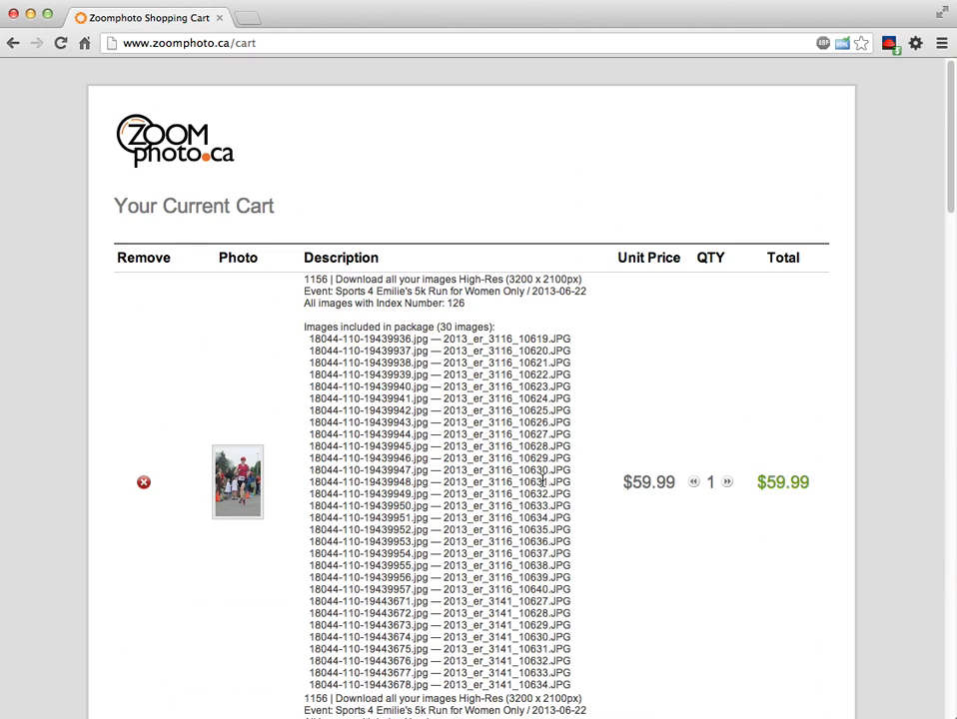